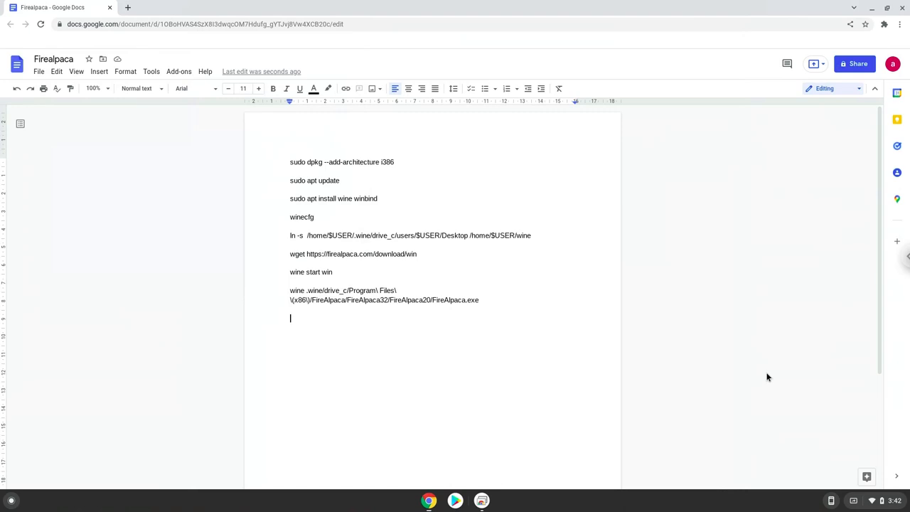
{"action": "mouse_move", "coordinate": [779, 407]}
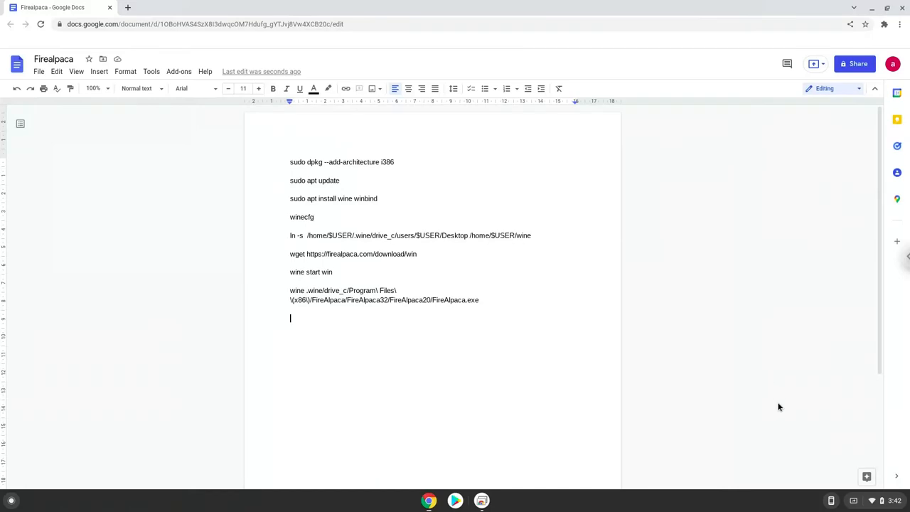
- Reach the Developers page in Chrome OS Settings via the status panel's Settings gear
{"action": "left_click", "coordinate": [878, 500]}
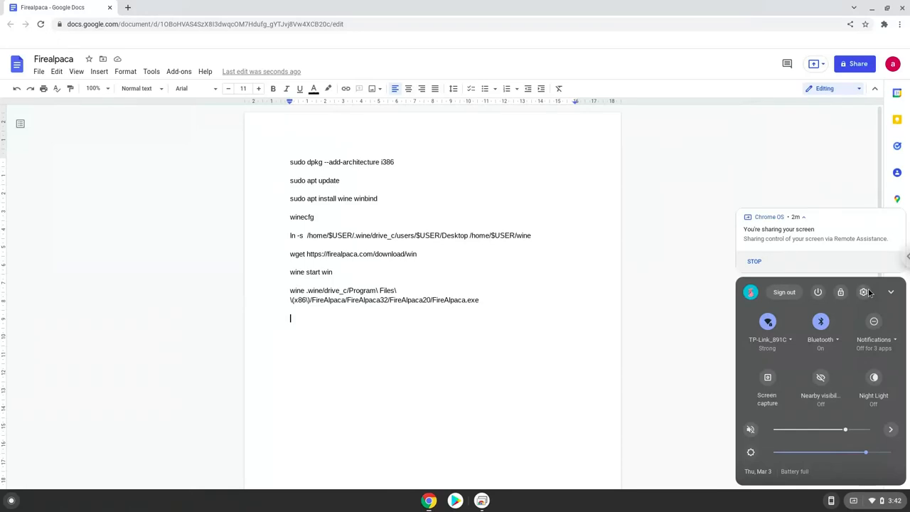
{"action": "left_click", "coordinate": [862, 293]}
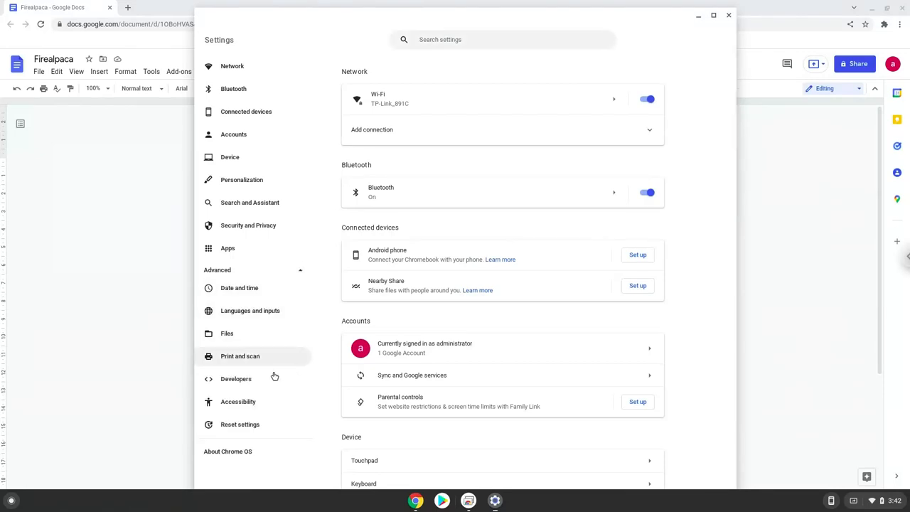
{"action": "left_click", "coordinate": [236, 378]}
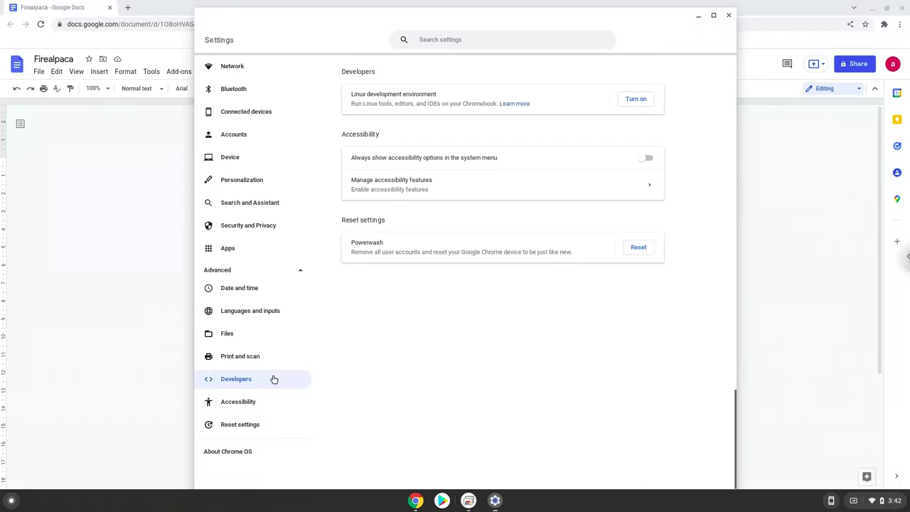
{"action": "mouse_move", "coordinate": [648, 108]}
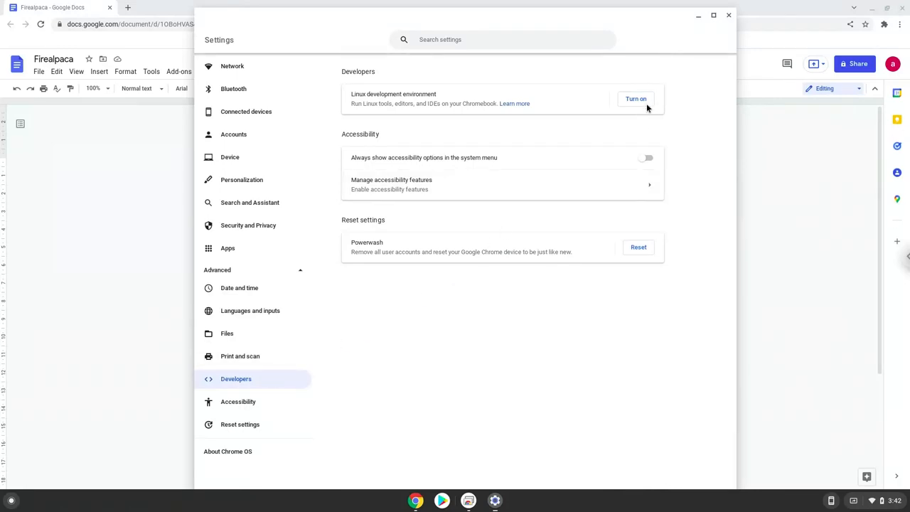
- Turn on the Linux development environment and install it with the recommended disk size
{"action": "left_click", "coordinate": [635, 100]}
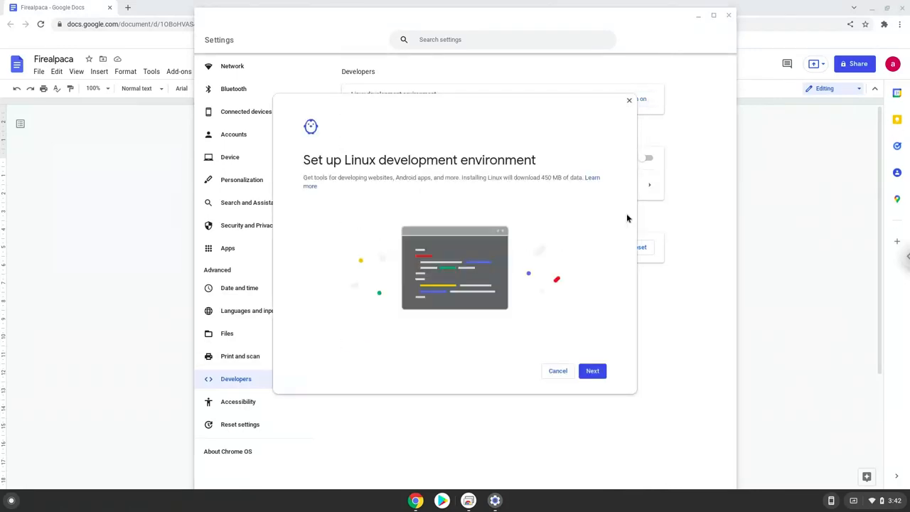
{"action": "left_click", "coordinate": [591, 370]}
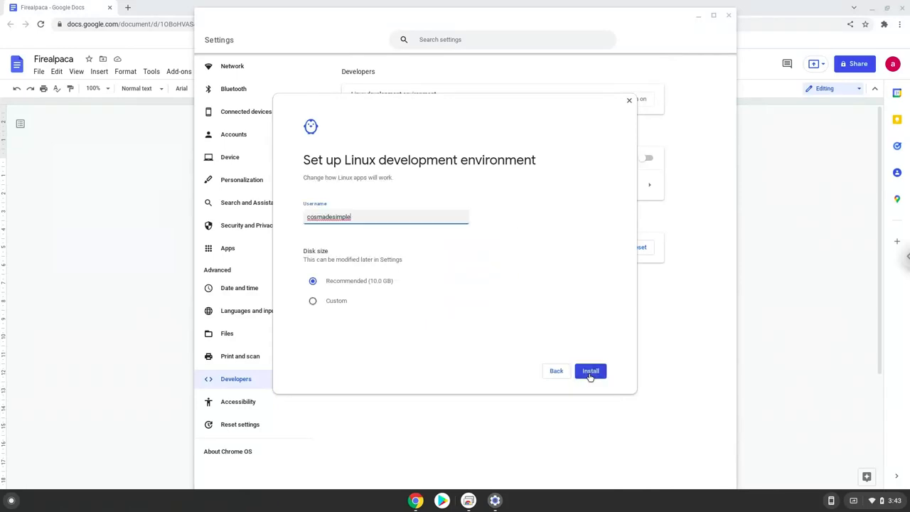
{"action": "left_click", "coordinate": [590, 369]}
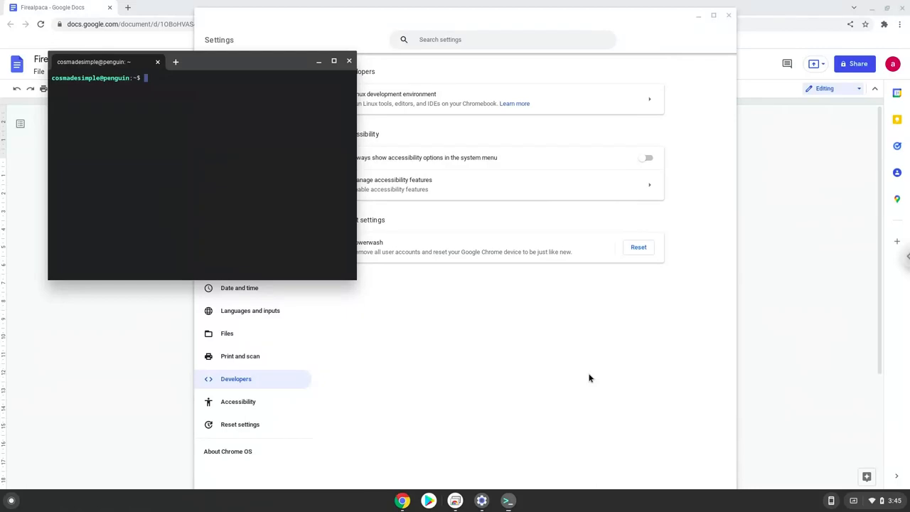
{"action": "mouse_move", "coordinate": [594, 375]}
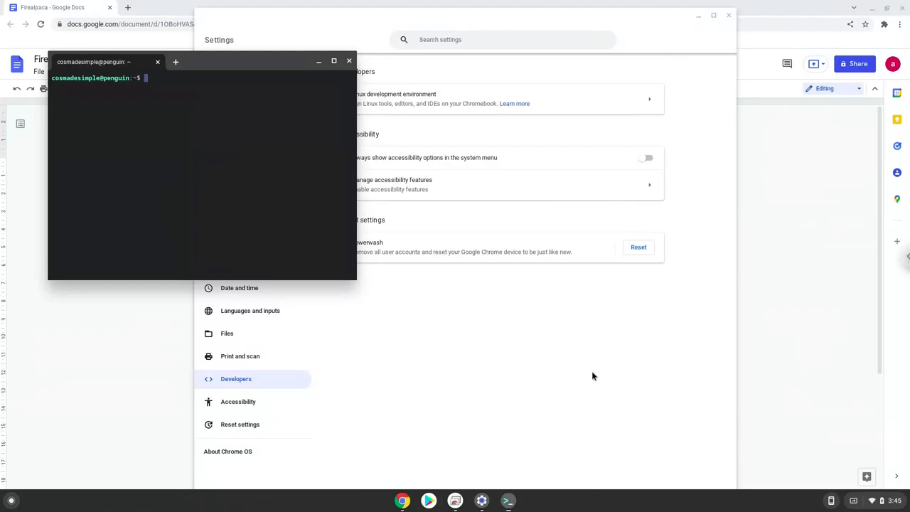
{"action": "mouse_move", "coordinate": [594, 364]}
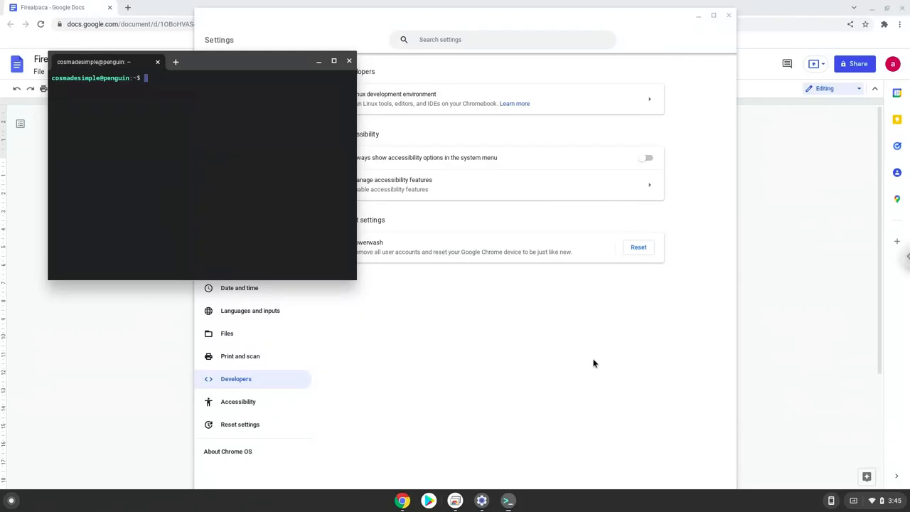
{"action": "mouse_move", "coordinate": [348, 61]}
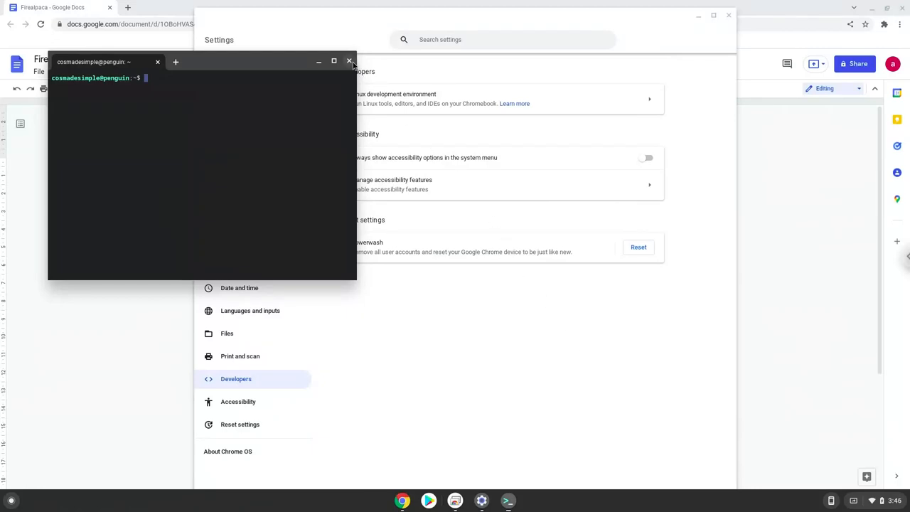
- Close the Linux terminal window, leaving Settings on the Developers page
{"action": "left_click", "coordinate": [347, 61]}
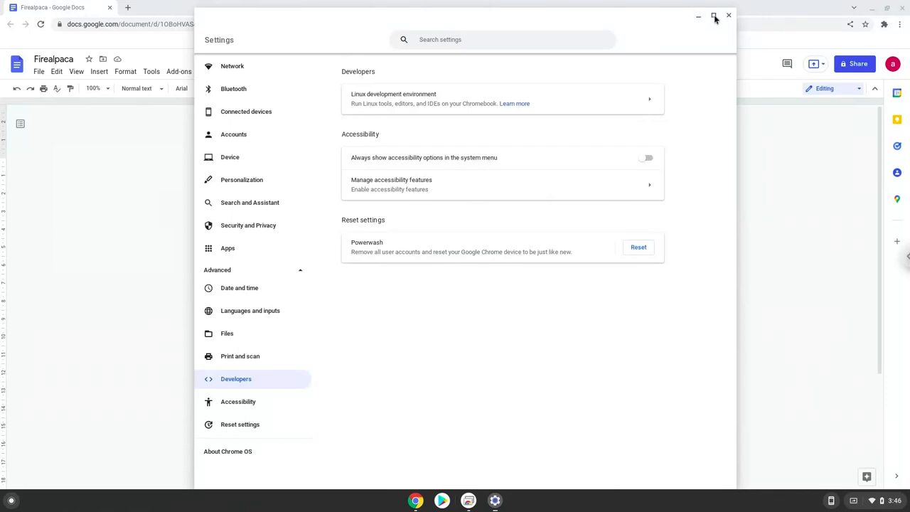
- Close Settings and copy the first command line from the Firealpaca doc
{"action": "left_click", "coordinate": [726, 16]}
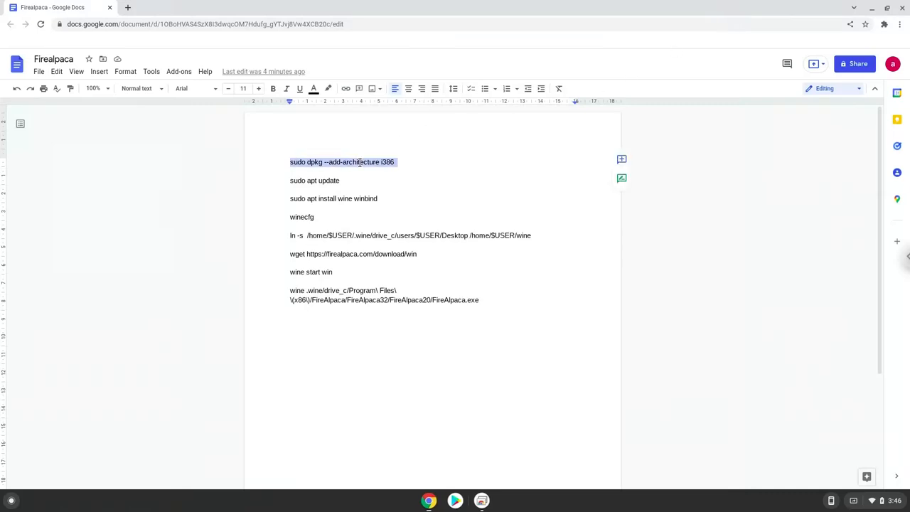
{"action": "right_click", "coordinate": [358, 162]}
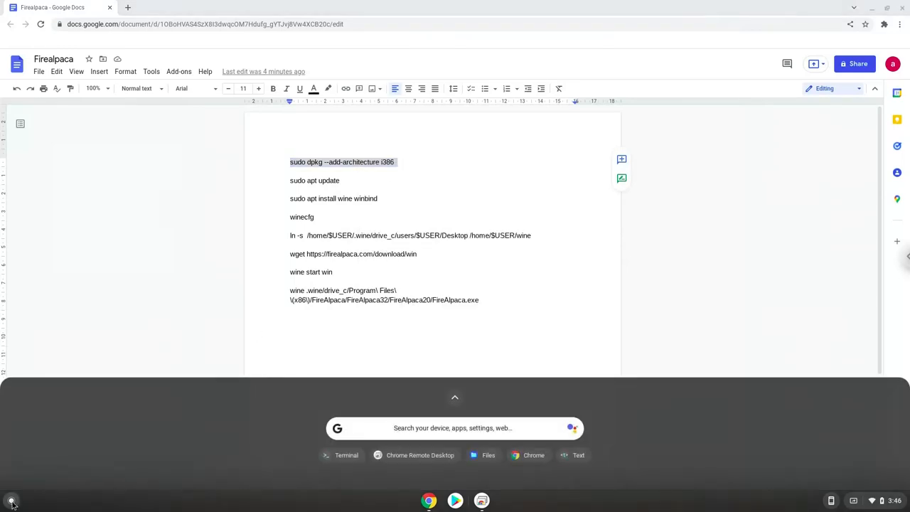
- Launch the Terminal app from a launcher search for 'terminal'
{"action": "type", "text": "terminal"}
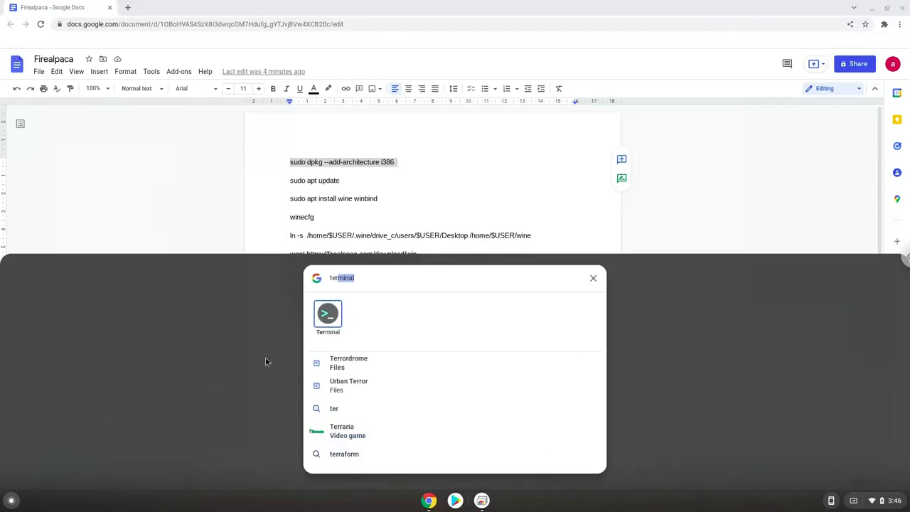
{"action": "left_click", "coordinate": [327, 314]}
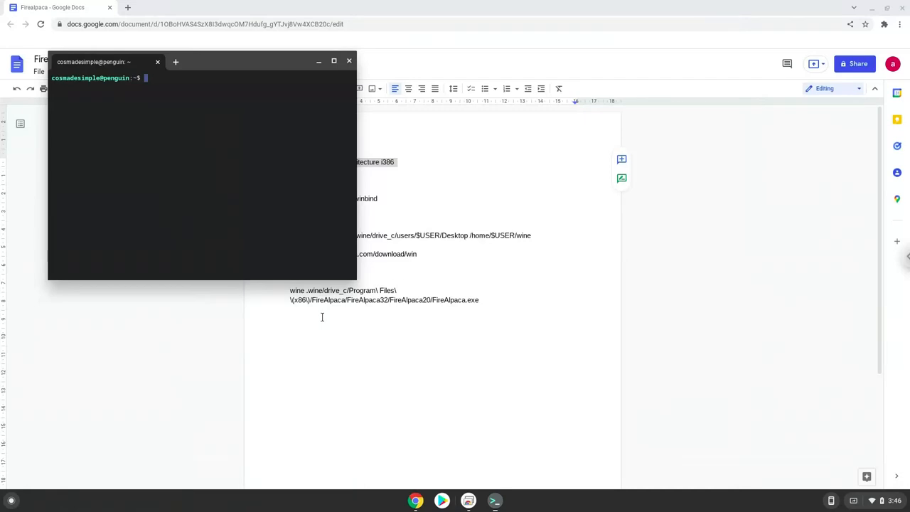
{"action": "mouse_move", "coordinate": [281, 182]}
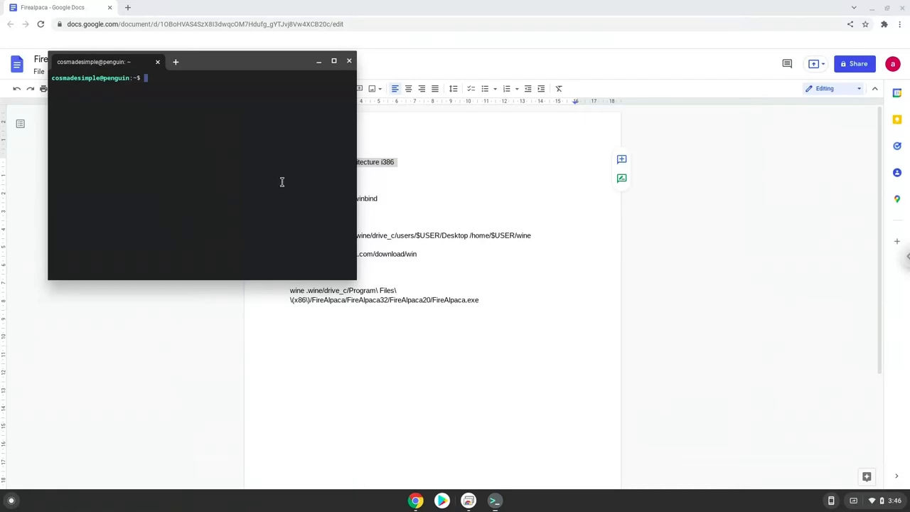
- Run sudo dpkg --add-architecture i386 in the maximized terminal
{"action": "left_click", "coordinate": [333, 59]}
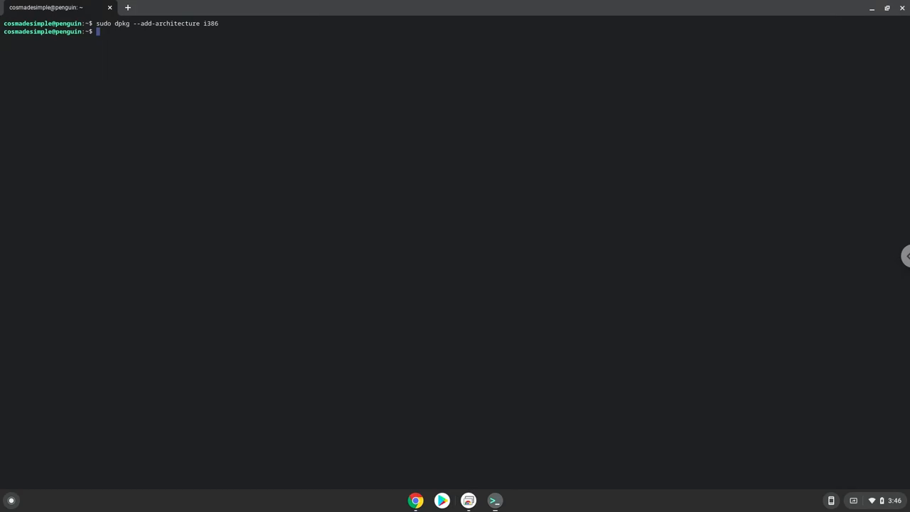
{"action": "mouse_move", "coordinate": [415, 500]}
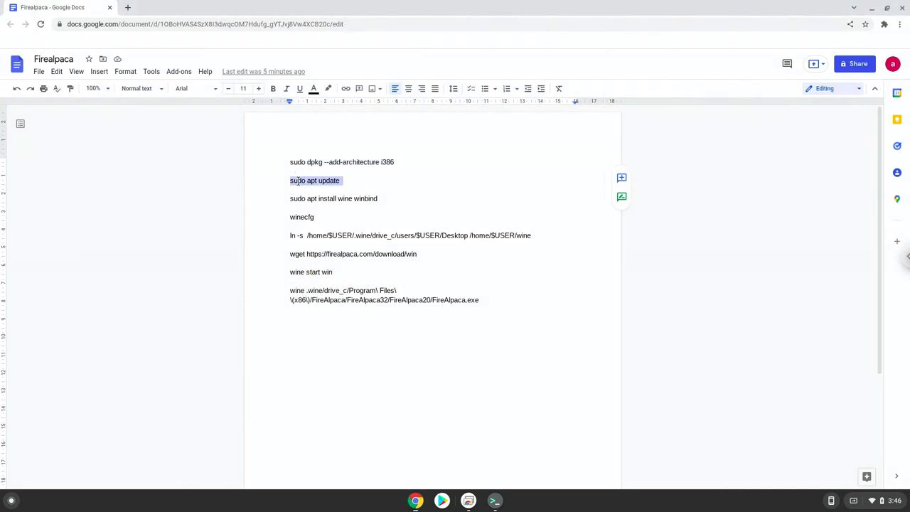
- Copy sudo apt update from the doc and run it in the terminal
{"action": "right_click", "coordinate": [316, 179]}
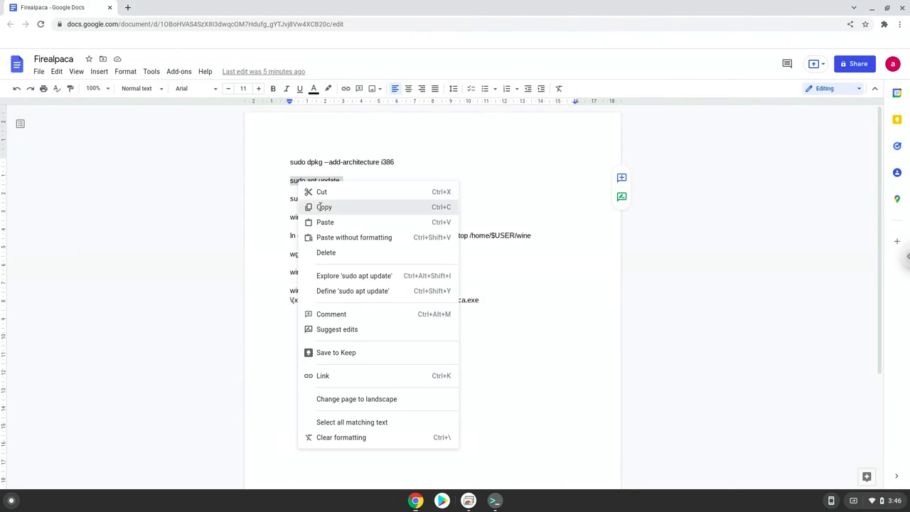
{"action": "left_click", "coordinate": [324, 208]}
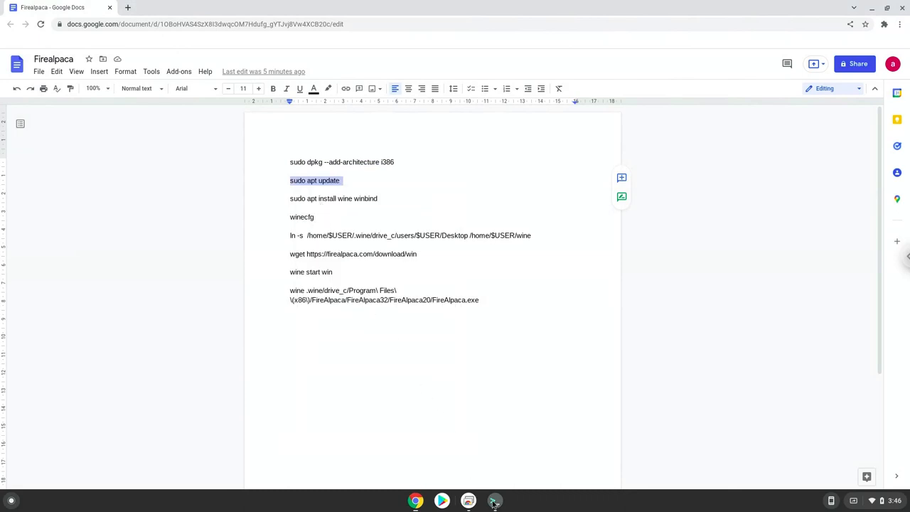
{"action": "left_click", "coordinate": [494, 500]}
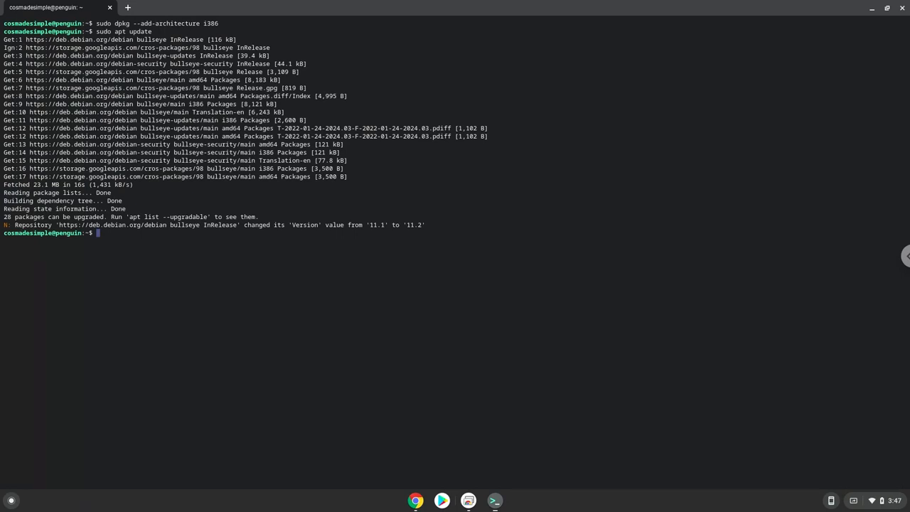
{"action": "mouse_move", "coordinate": [404, 452]}
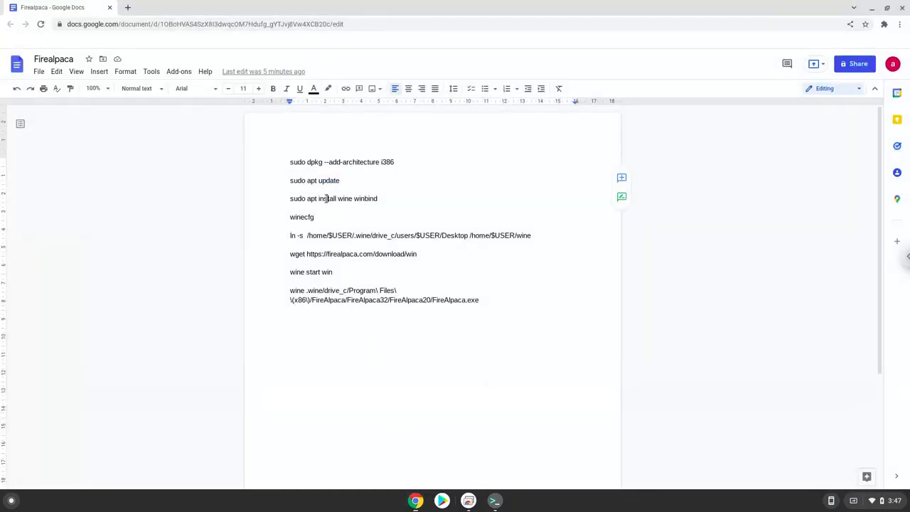
- Run sudo apt install wine winbind and answer Y to install the packages
{"action": "right_click", "coordinate": [329, 199]}
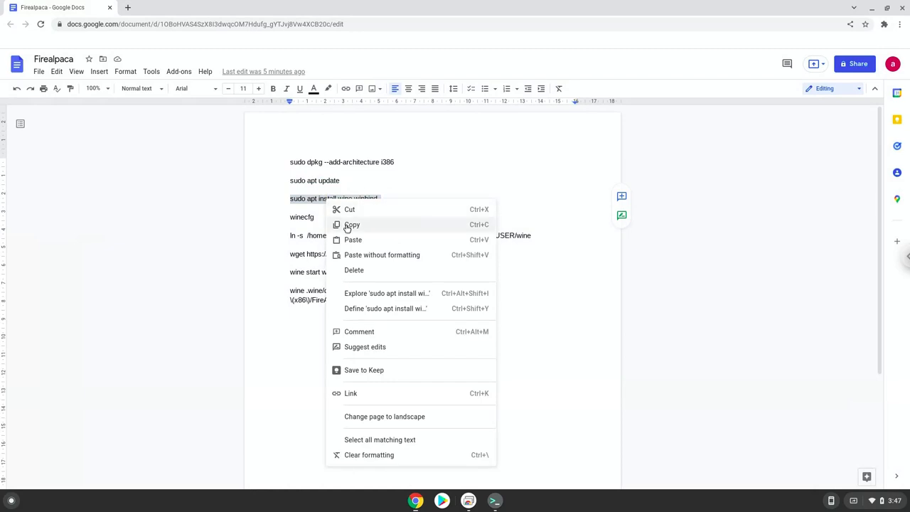
{"action": "left_click", "coordinate": [352, 225]}
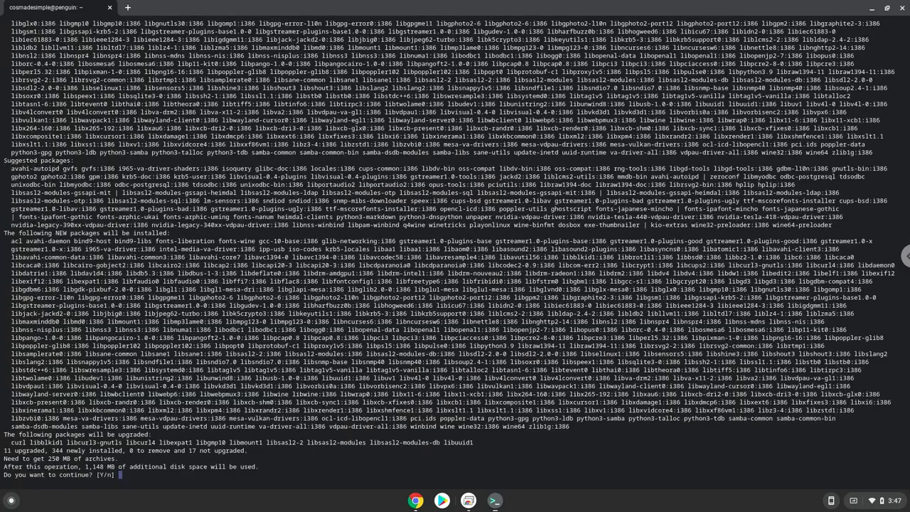
{"action": "type", "text": "Y"}
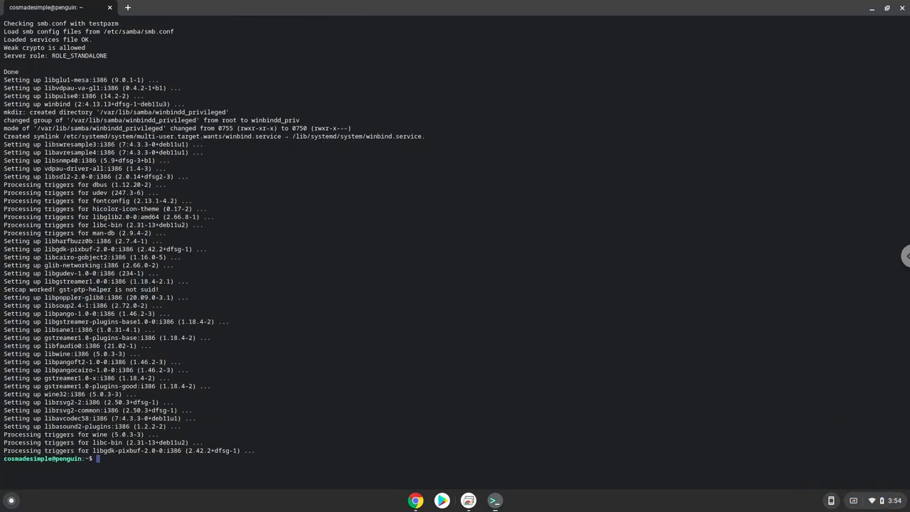
{"action": "mouse_move", "coordinate": [284, 371]}
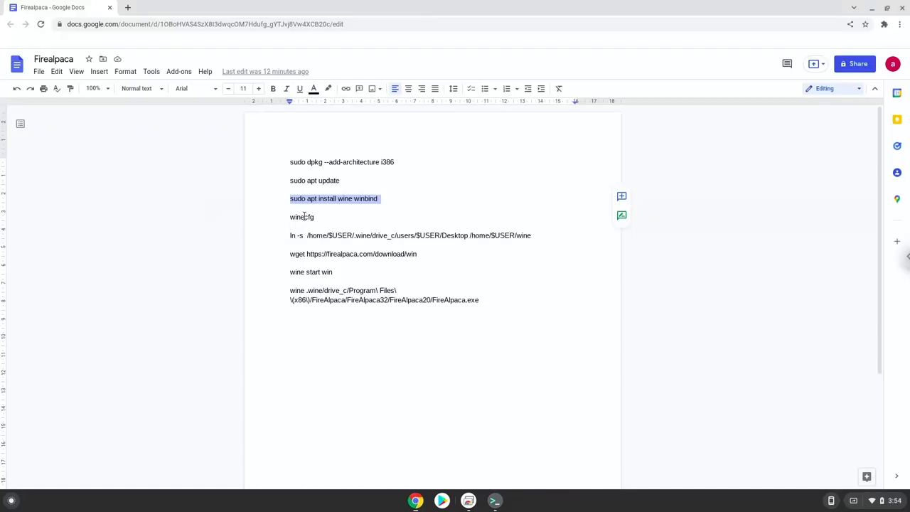
- Run winecfg to create the Wine configuration, then close its settings window
{"action": "right_click", "coordinate": [300, 216]}
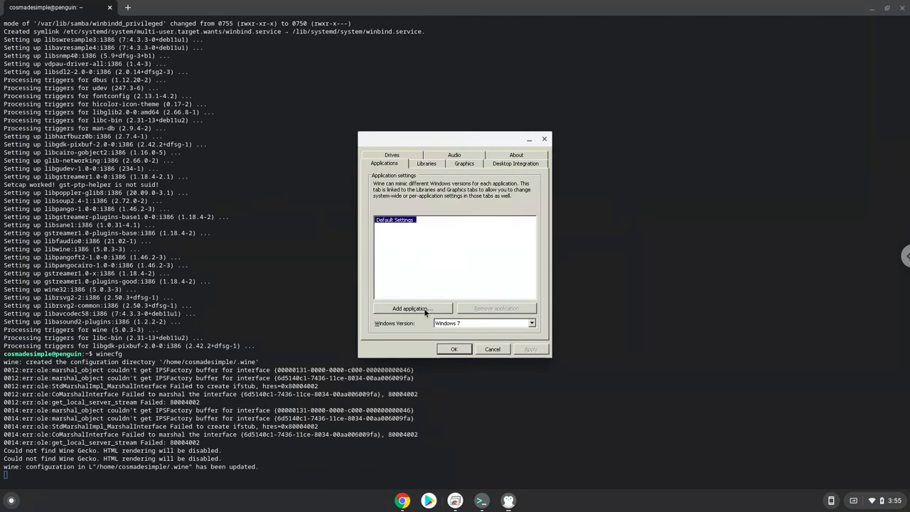
{"action": "mouse_move", "coordinate": [544, 139]}
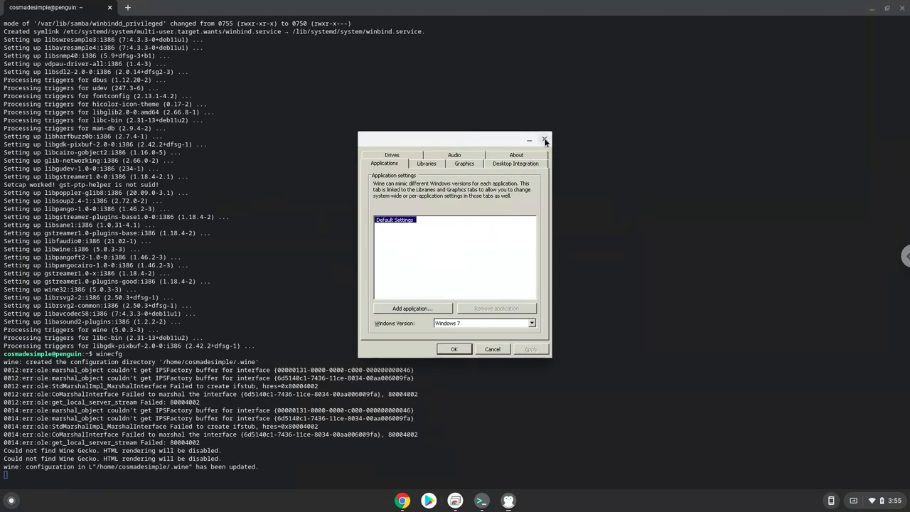
{"action": "left_click", "coordinate": [543, 140]}
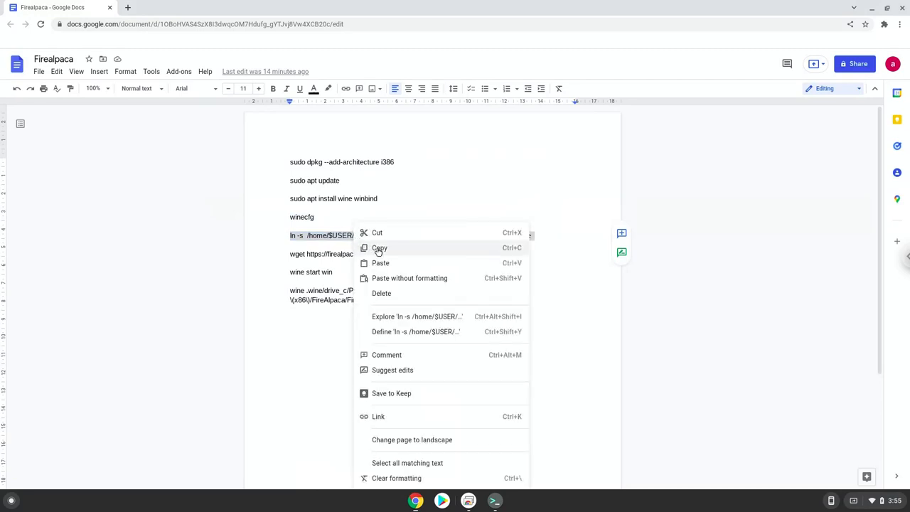
- Copy the ln -s Desktop symlink command and paste it into the terminal
{"action": "left_click", "coordinate": [378, 247]}
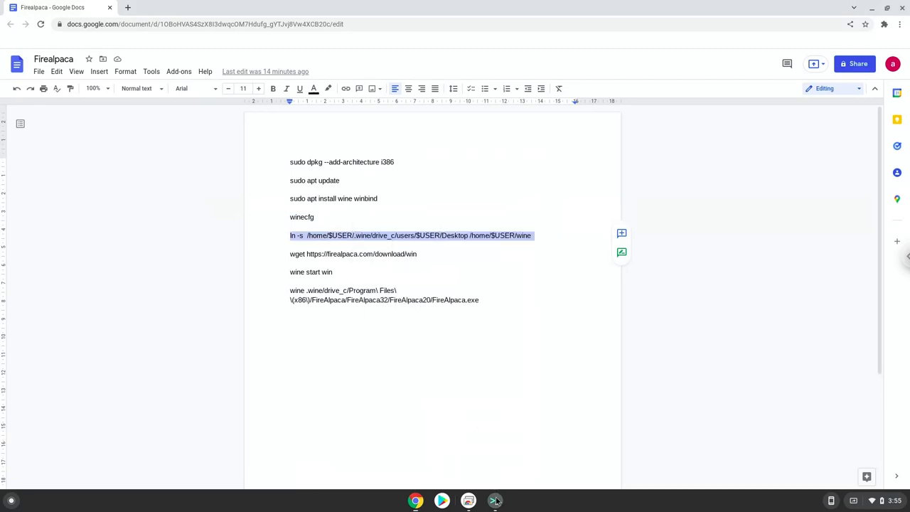
{"action": "left_click", "coordinate": [491, 500]}
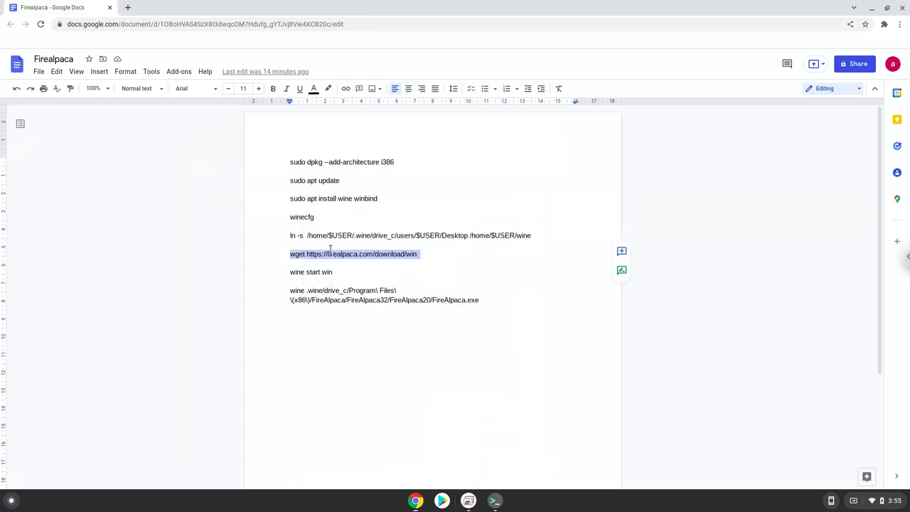
{"action": "left_click", "coordinate": [494, 500]}
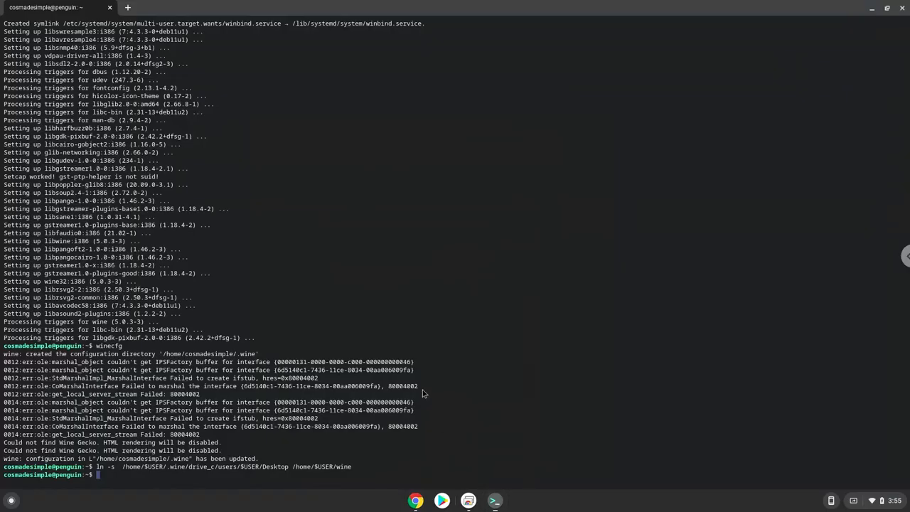
{"action": "type", "text": "wget https://firealpaca.com/download/win"}
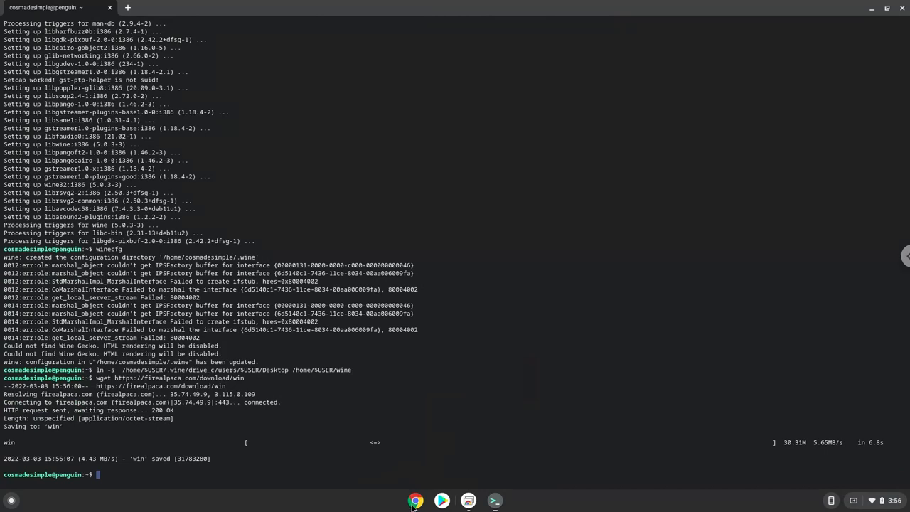
- Copy the 'wine start win' command from the notes document
{"action": "left_click", "coordinate": [415, 499]}
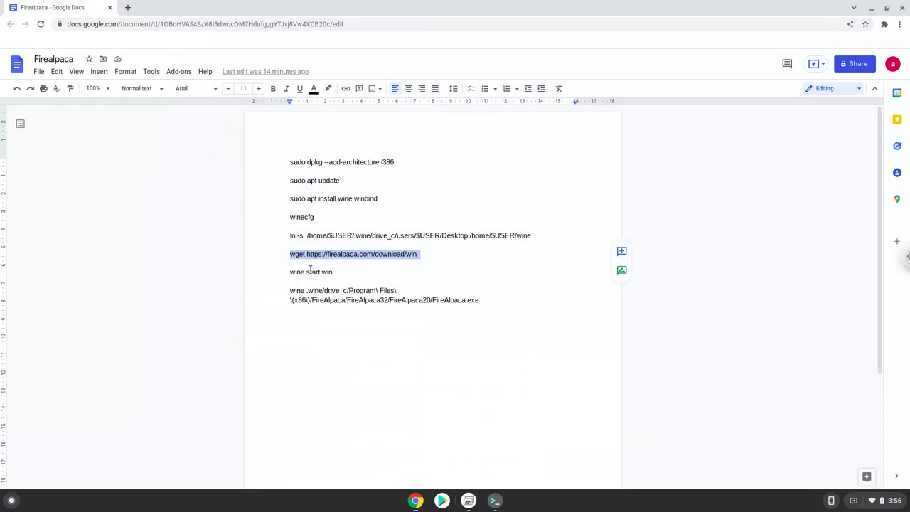
{"action": "right_click", "coordinate": [310, 272]}
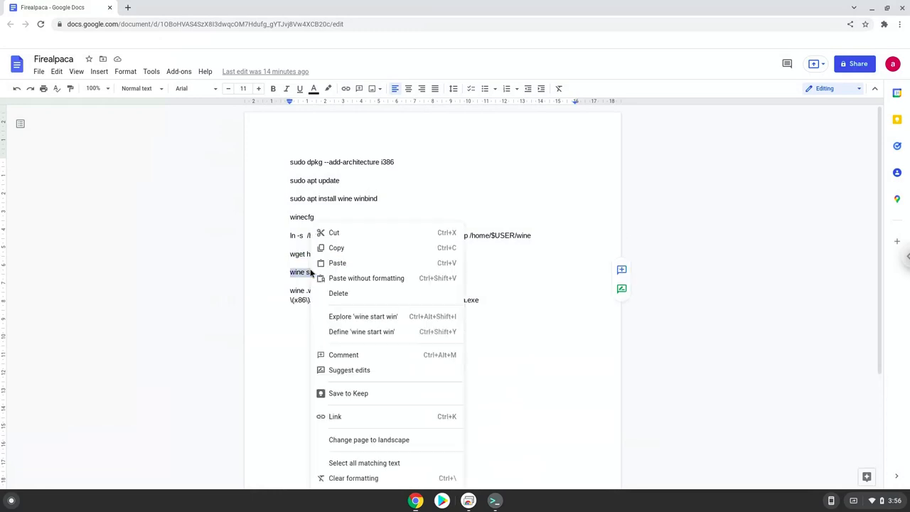
{"action": "left_click", "coordinate": [357, 262]}
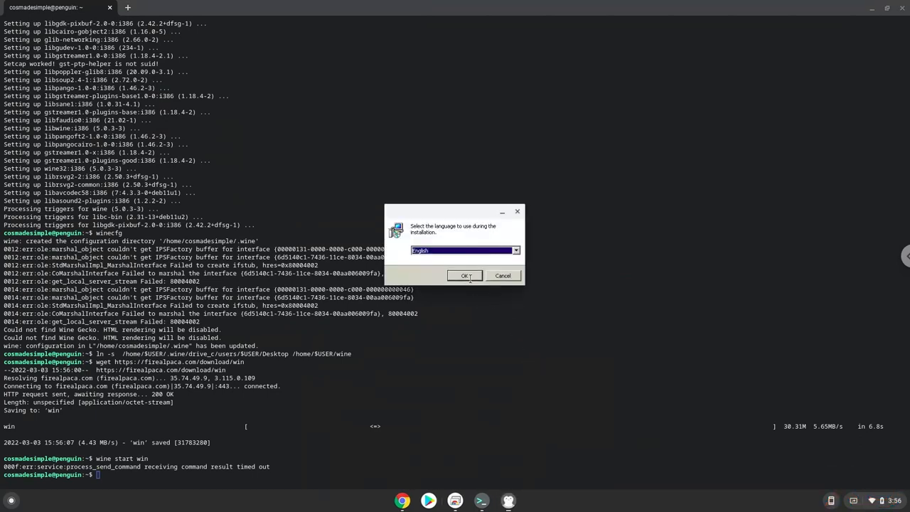
- Run the FireAlpaca setup in English with default location and shortcuts, and install it
{"action": "left_click", "coordinate": [463, 276]}
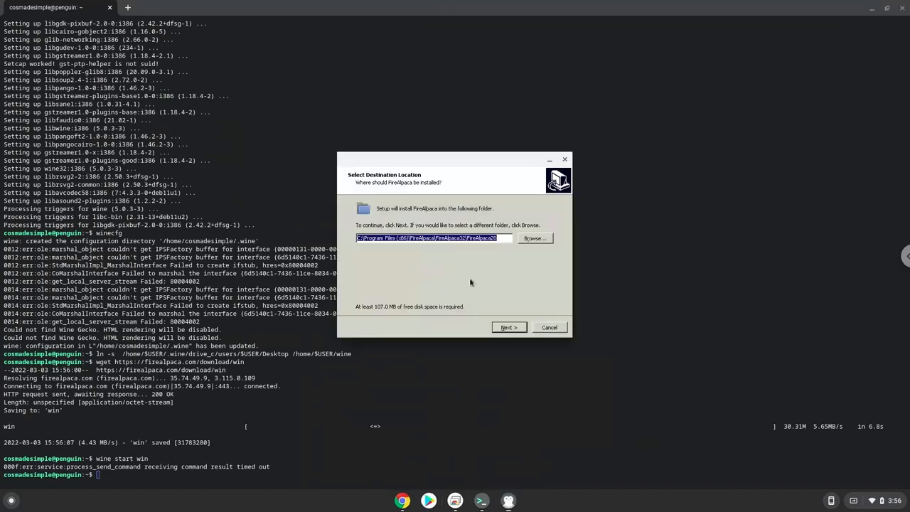
{"action": "left_click", "coordinate": [509, 327]}
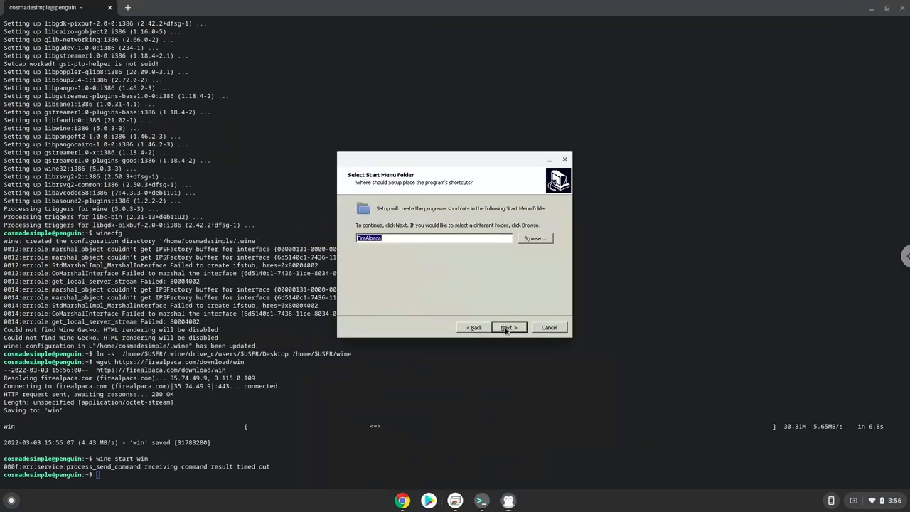
{"action": "left_click", "coordinate": [508, 327]}
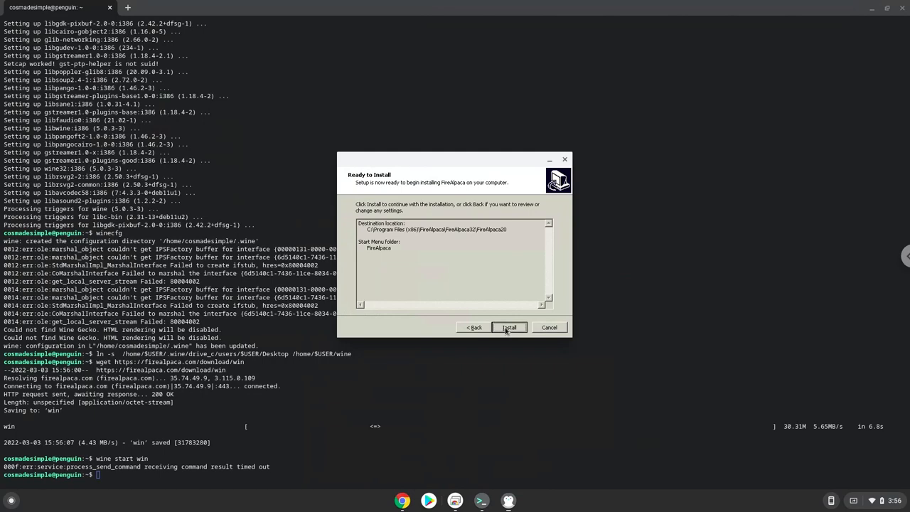
{"action": "left_click", "coordinate": [508, 327]}
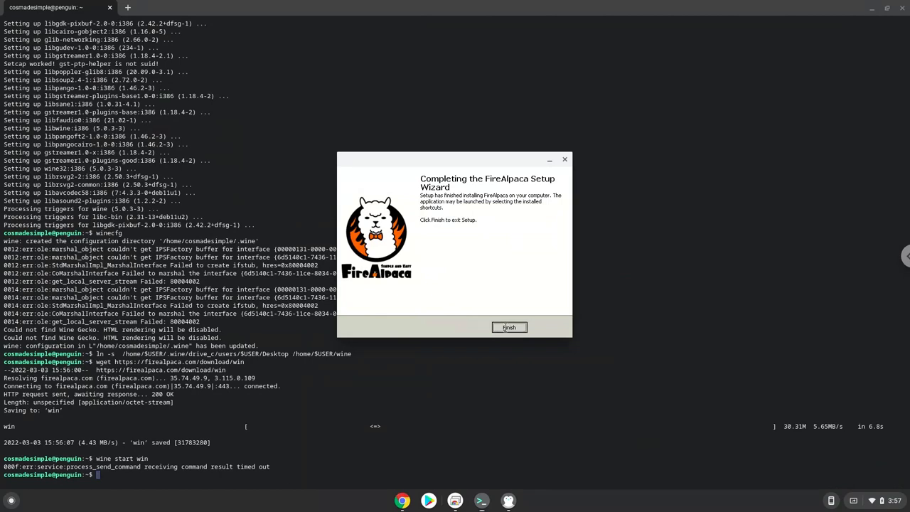
- Finish the setup wizard, close the terminal, and reach the FireAlpaca.exe launch command in the doc
{"action": "left_click", "coordinate": [509, 326]}
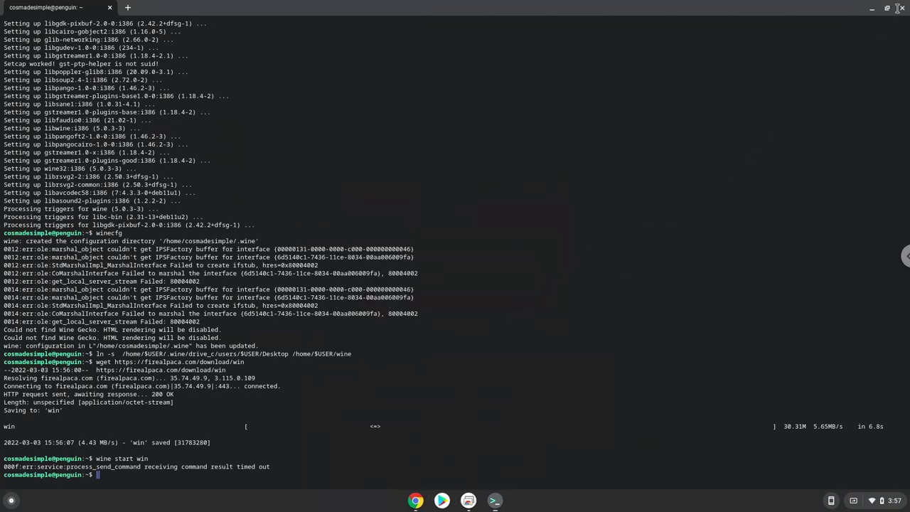
{"action": "left_click", "coordinate": [901, 8]}
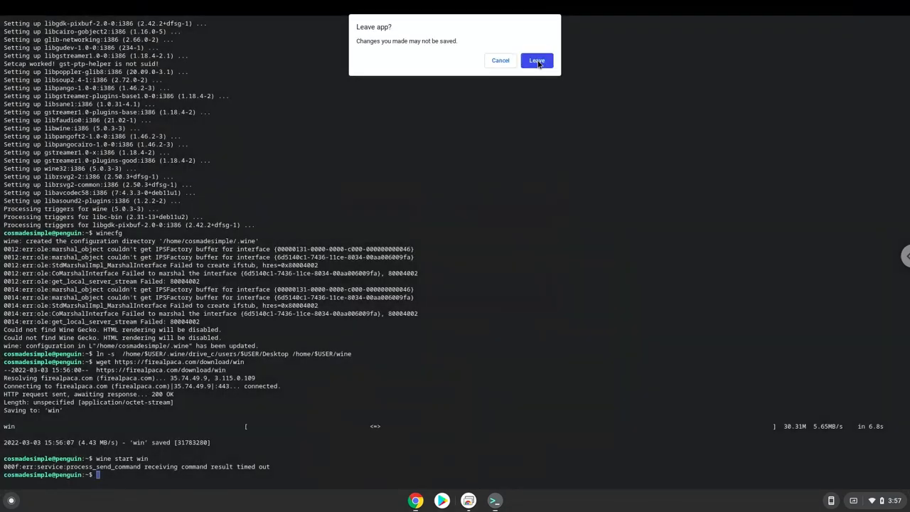
{"action": "left_click", "coordinate": [537, 59]}
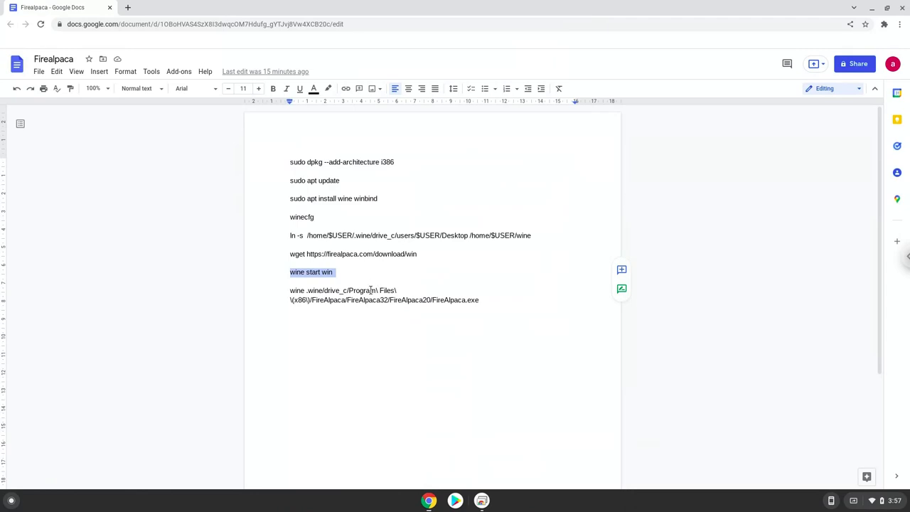
{"action": "right_click", "coordinate": [349, 290]}
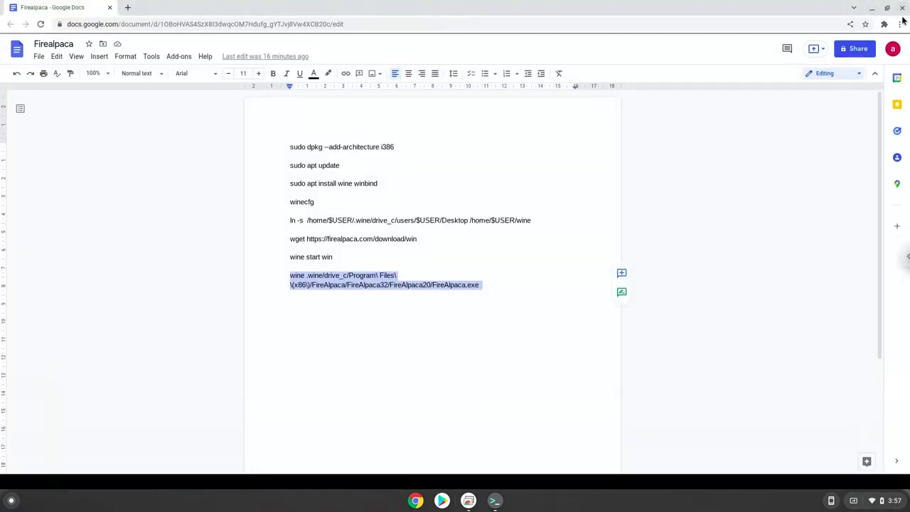
- Launch FireAlpaca.exe through Wine from the terminal and dismiss its version notice
{"action": "left_click", "coordinate": [869, 9]}
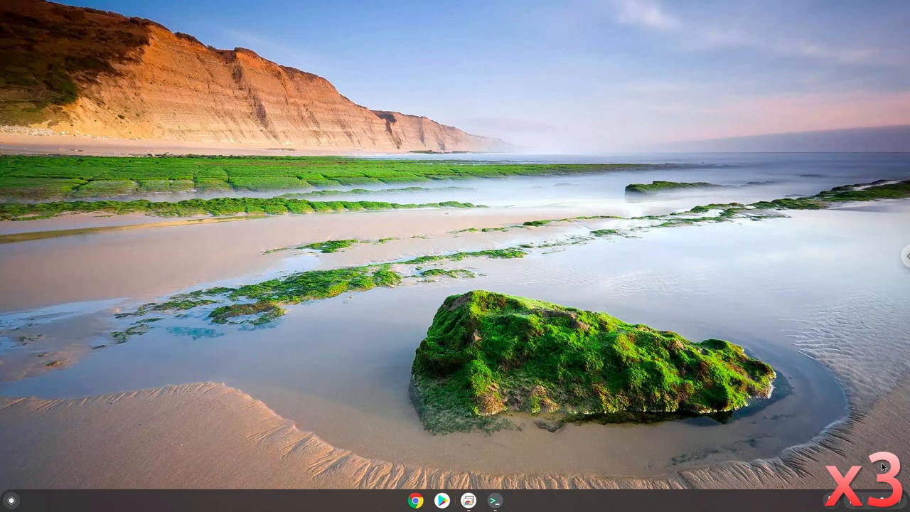
{"action": "left_click", "coordinate": [467, 501]}
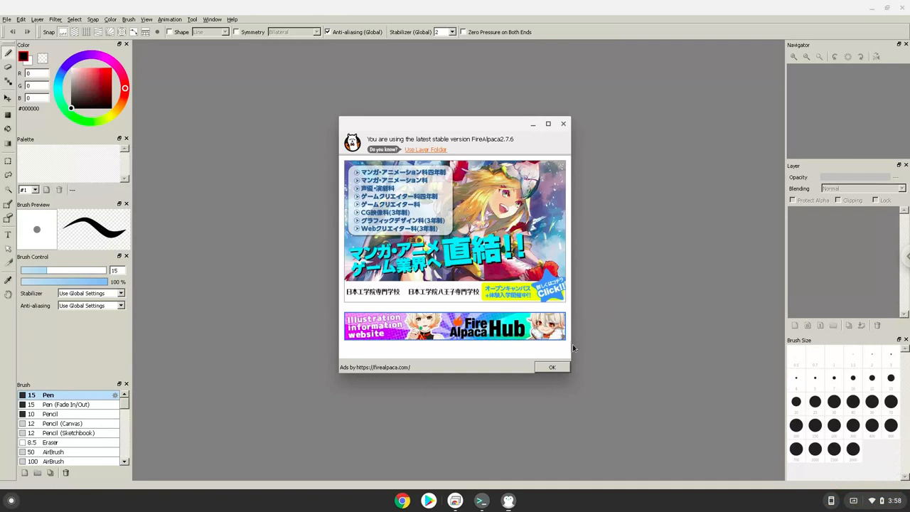
{"action": "left_click", "coordinate": [551, 367]}
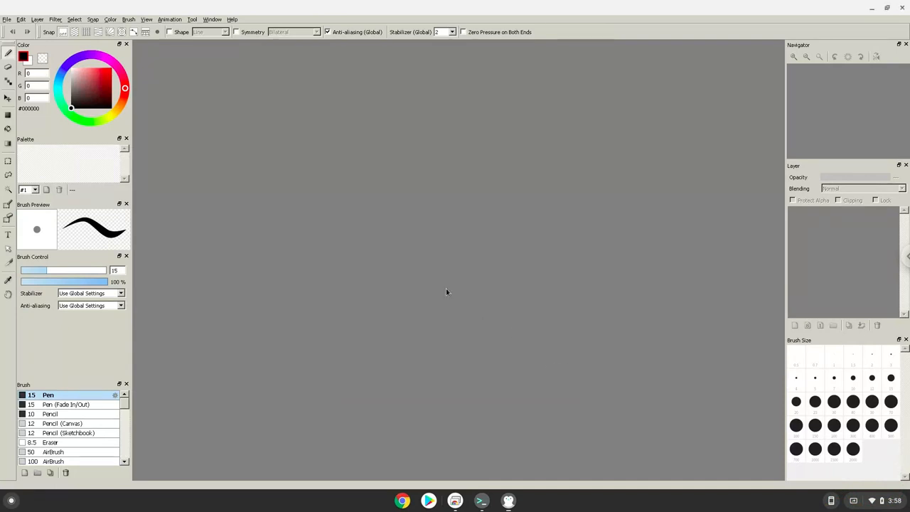